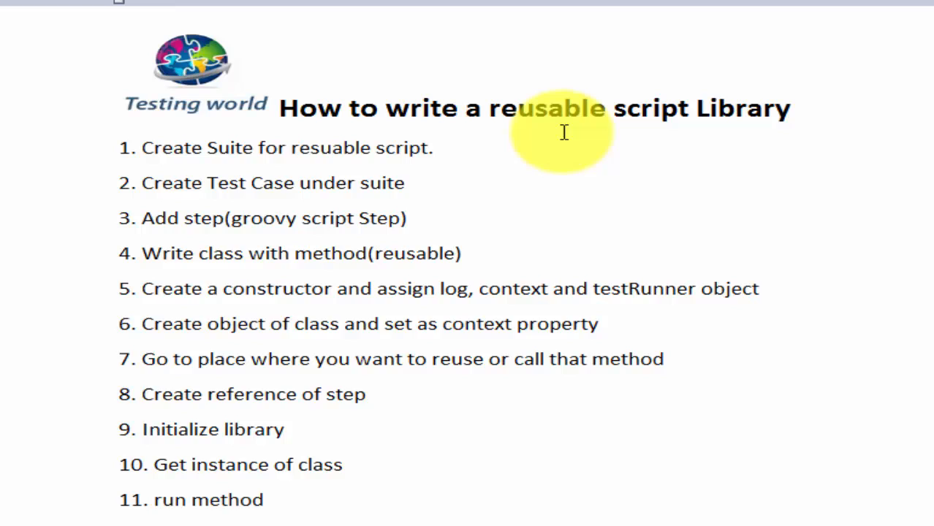
pyautogui.moveTo(489, 114)
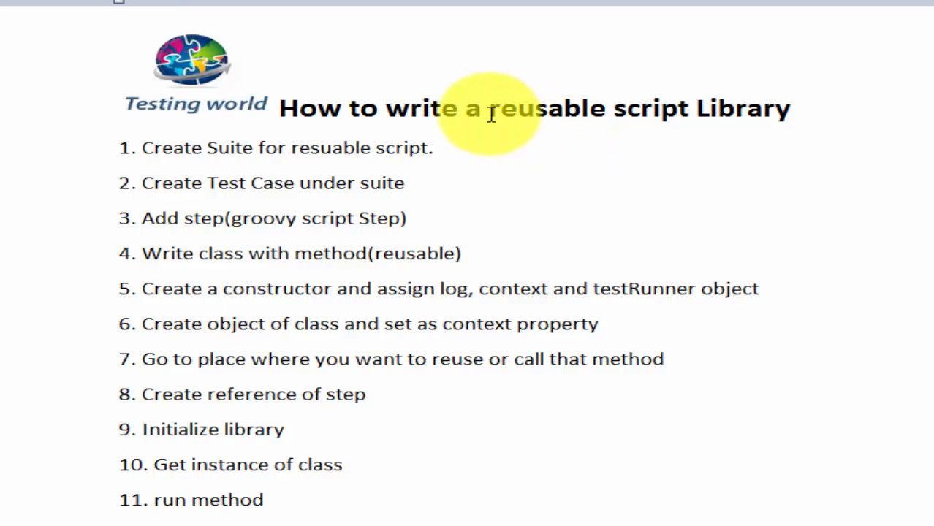
pyautogui.moveTo(582, 126)
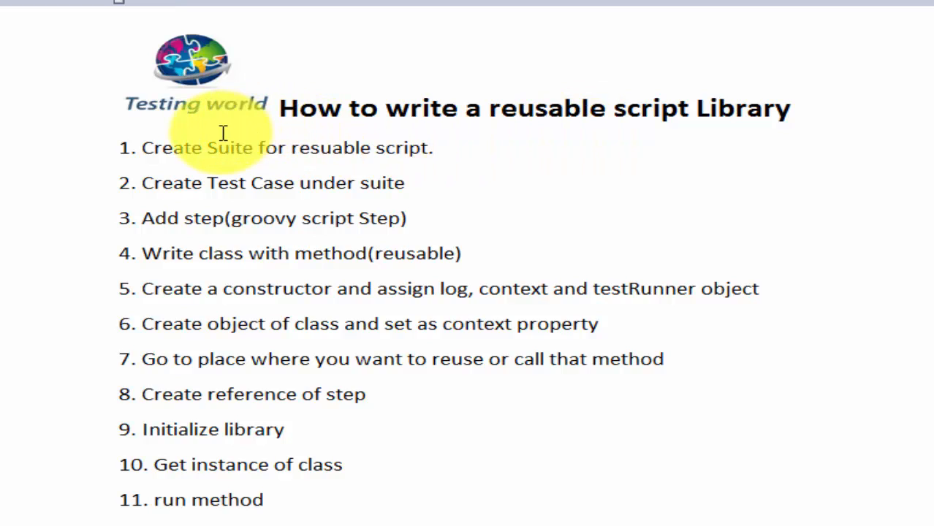
pyautogui.moveTo(367, 195)
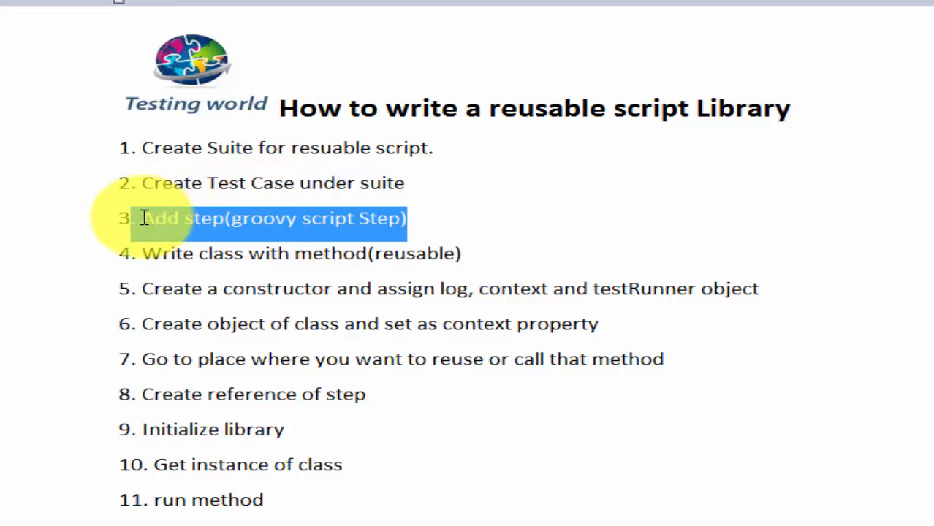
pyautogui.moveTo(742, 518)
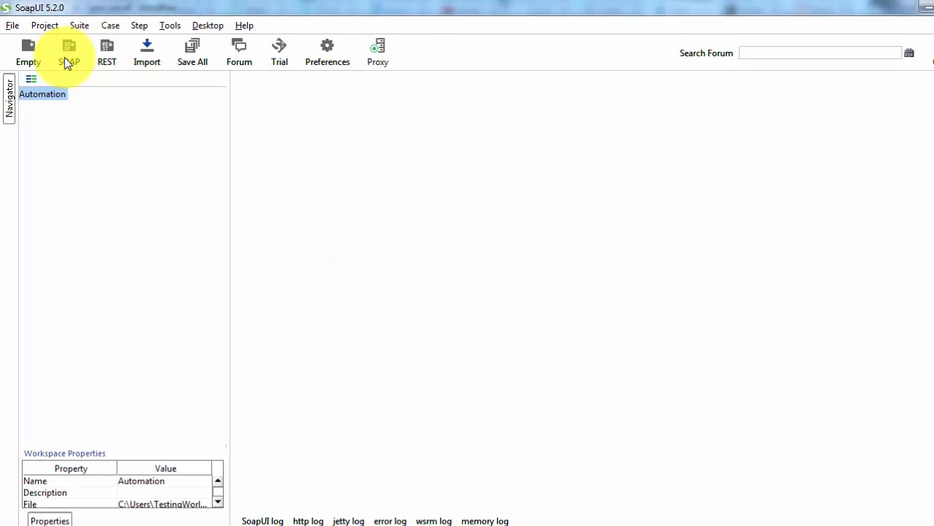
pyautogui.moveTo(27, 52)
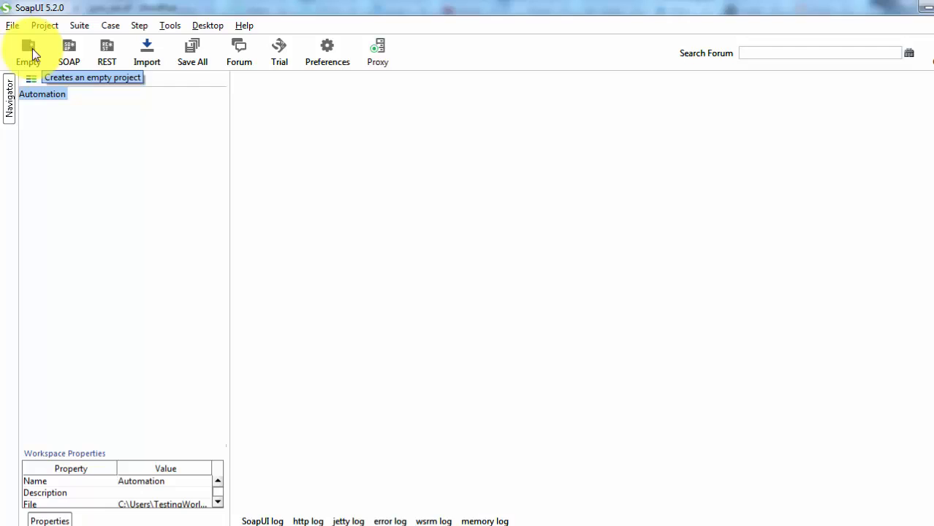
pyautogui.moveTo(28, 51)
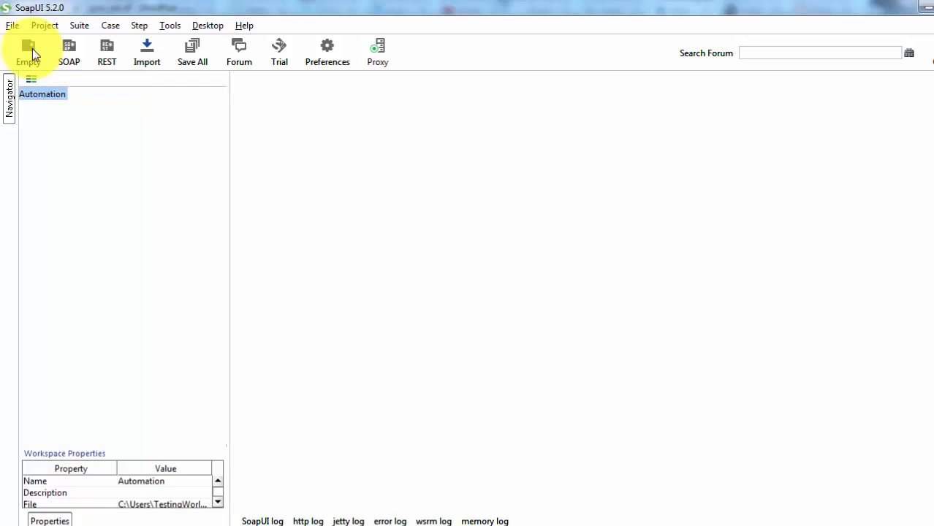
pyautogui.moveTo(228, 135)
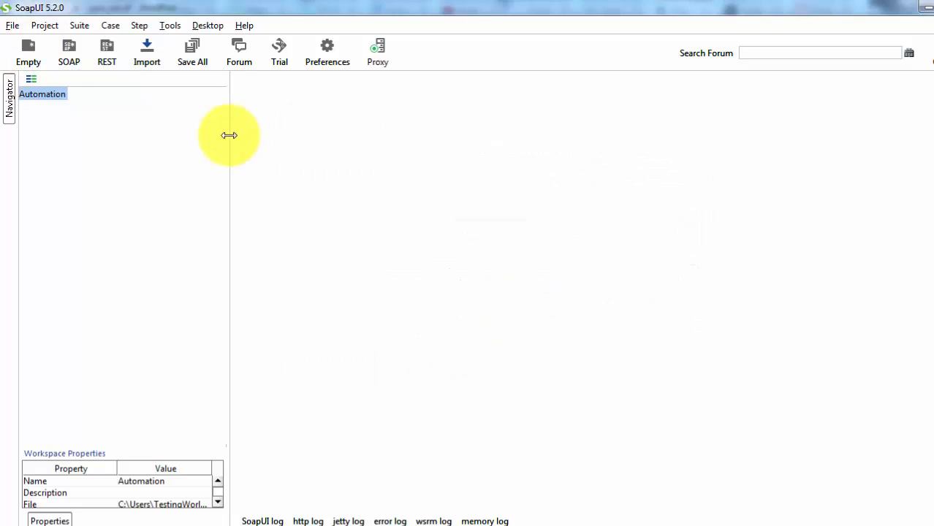
pyautogui.moveTo(28, 48)
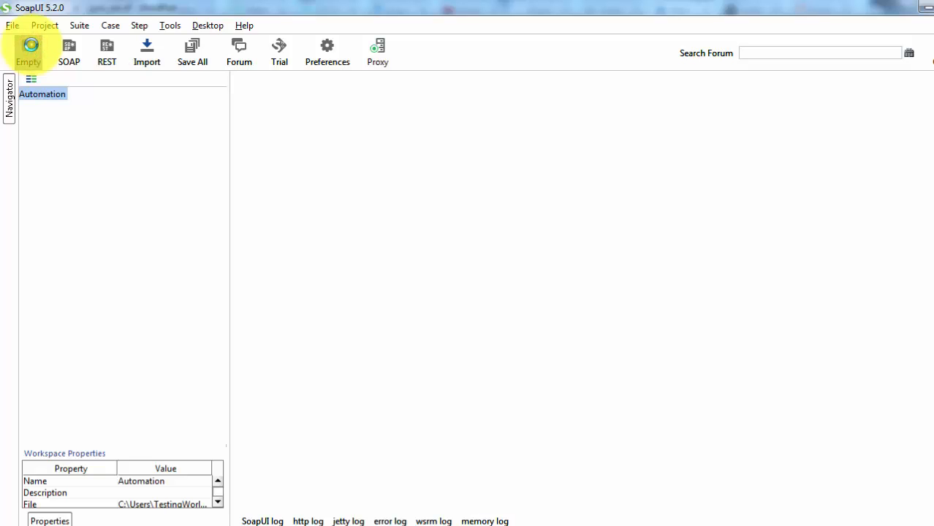
# - Create an empty project and rename Project 1 to ServiceAutomation
pyautogui.click(28, 52)
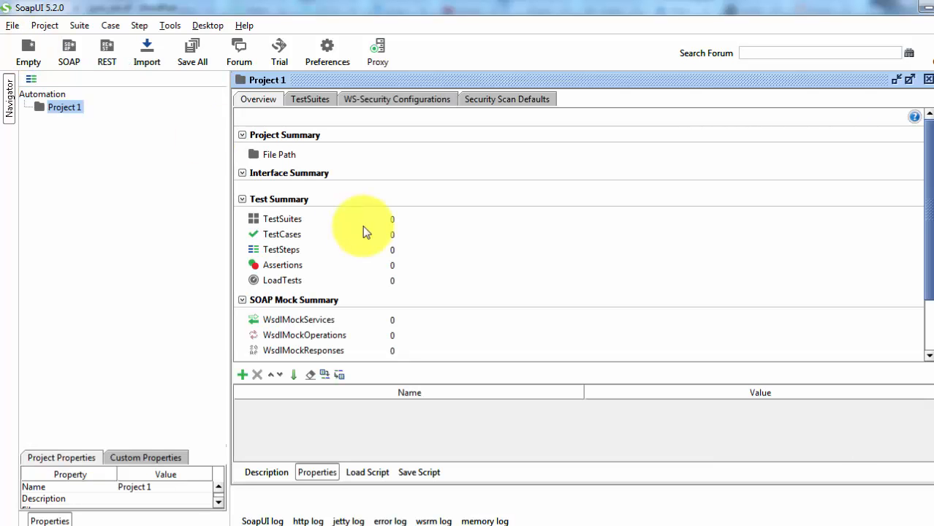
pyautogui.click(64, 108)
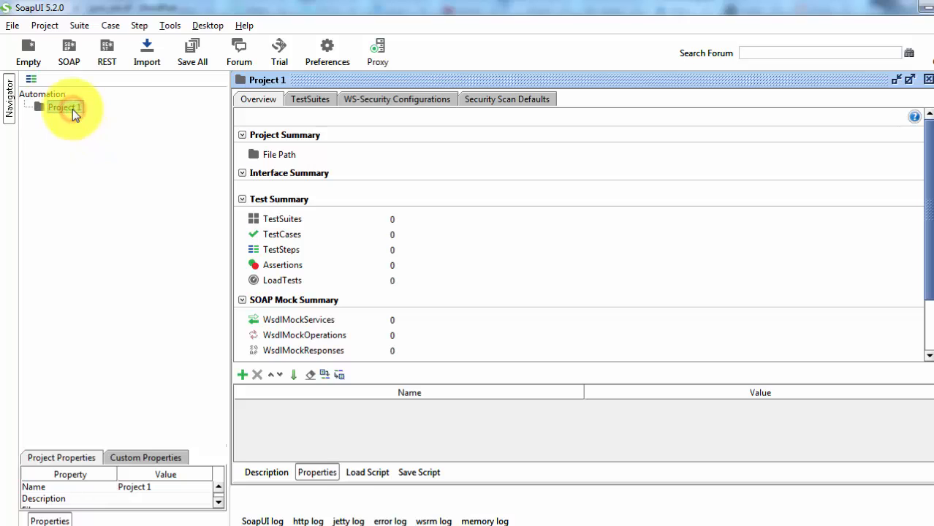
pyautogui.doubleClick(64, 108)
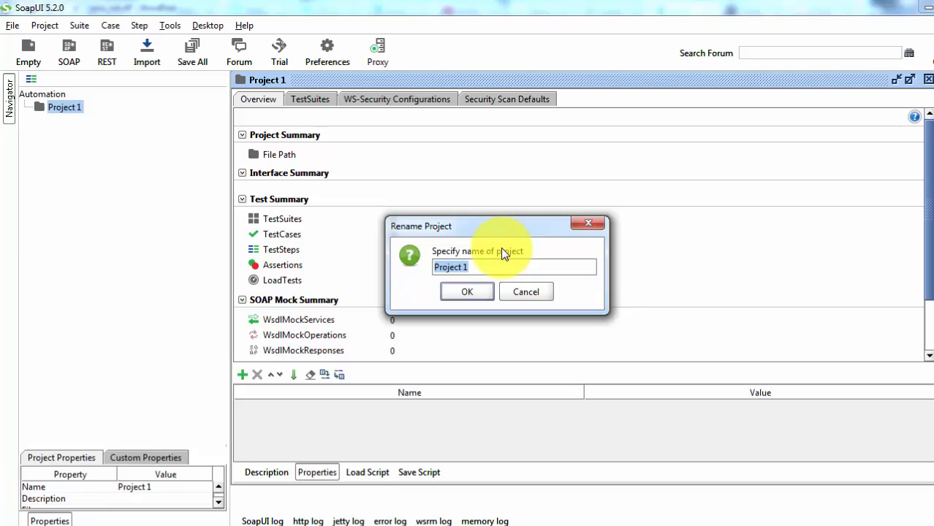
pyautogui.write('S')
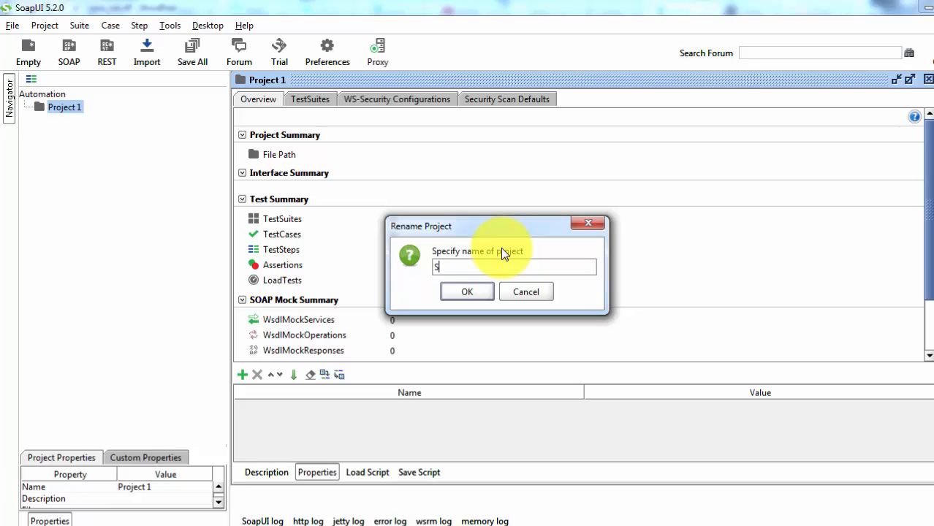
pyautogui.write('erviceAut')
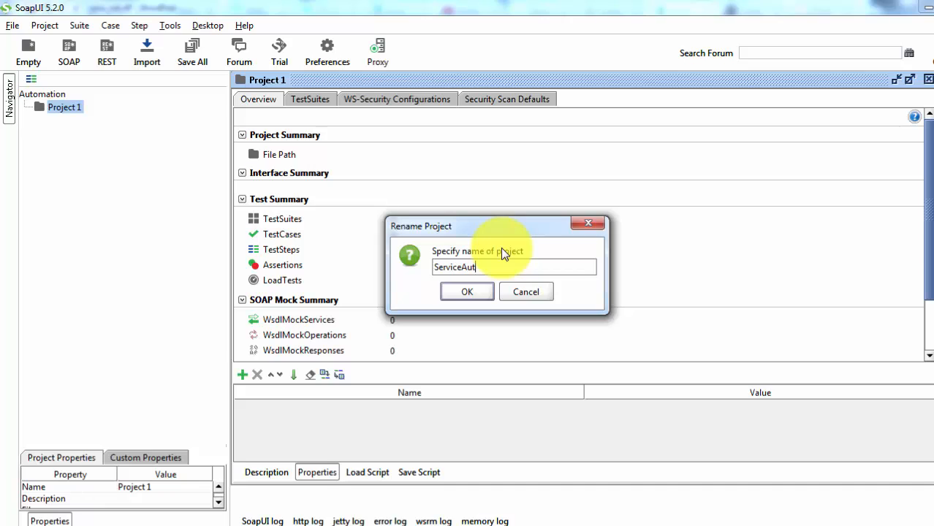
pyautogui.click(466, 292)
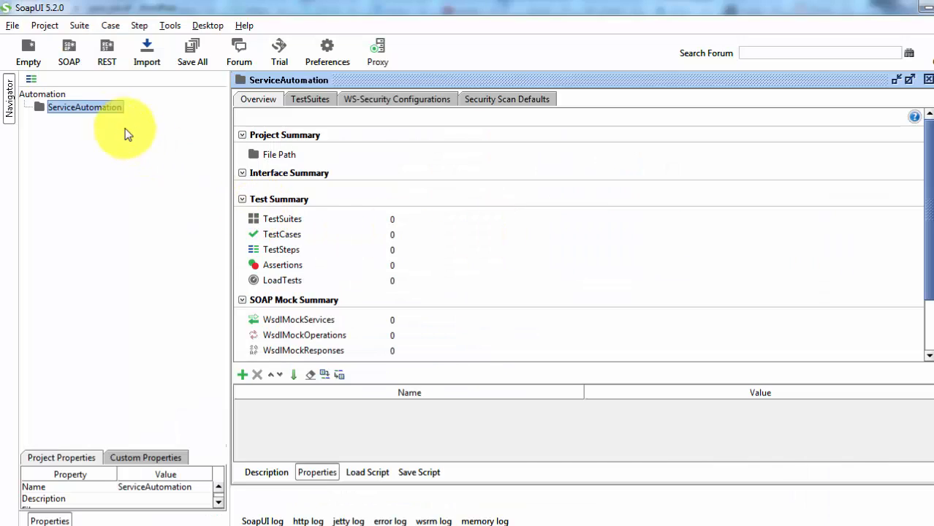
# - Add a new test suite named Library to ServiceAutomation
pyautogui.rightClick(85, 106)
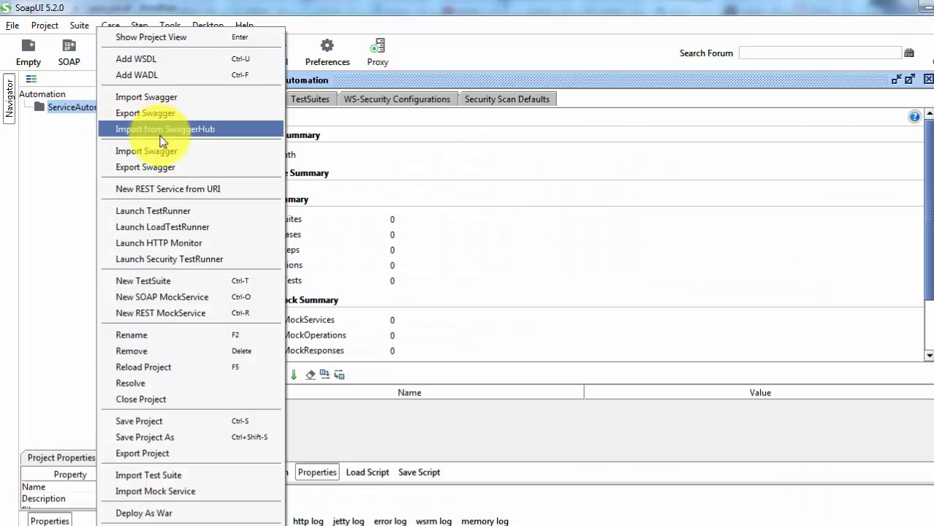
pyautogui.moveTo(143, 280)
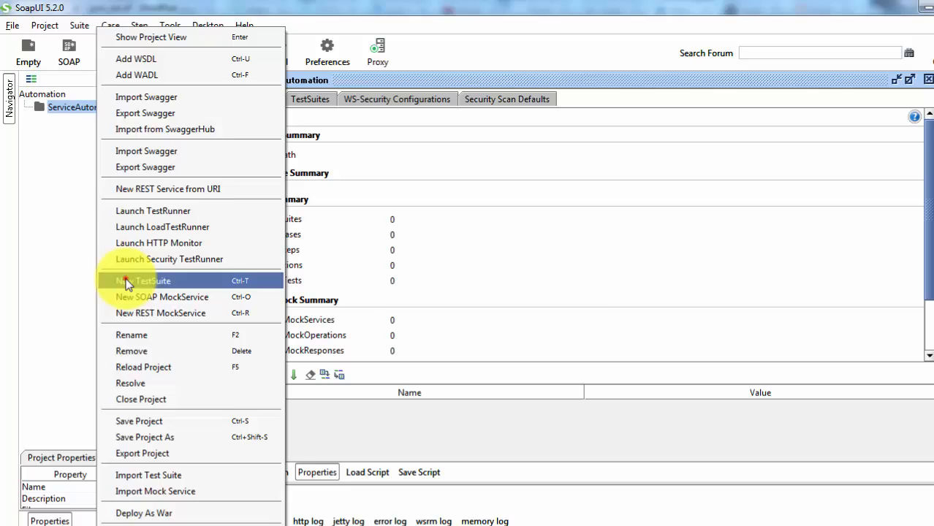
pyautogui.click(144, 280)
pyautogui.write('Library')
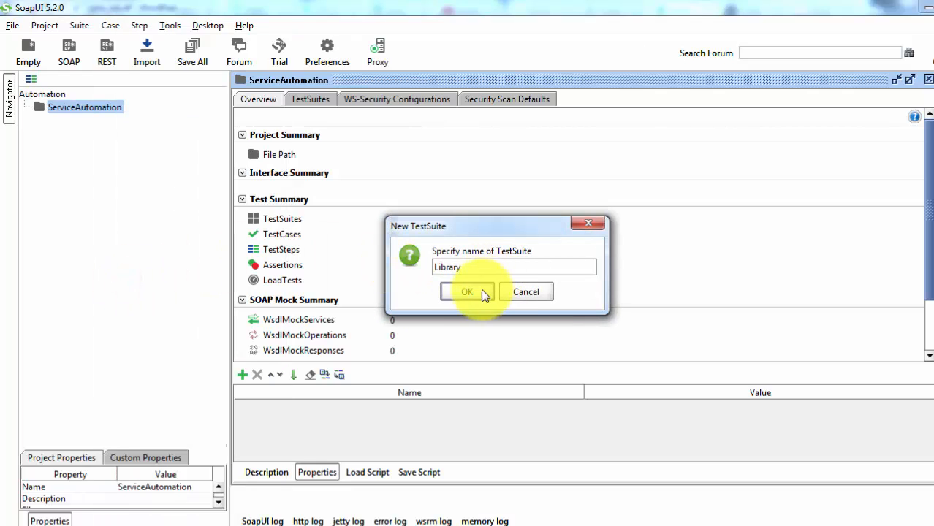
pyautogui.click(467, 291)
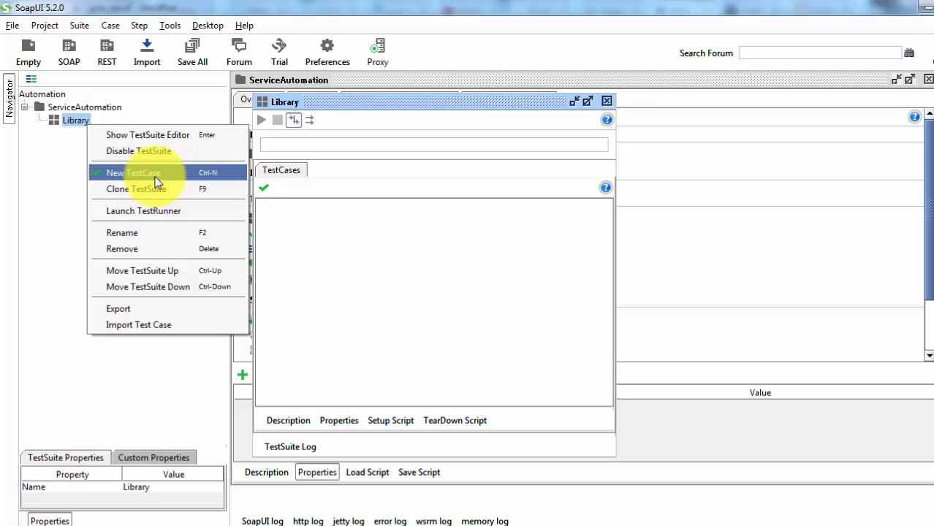
# - Add test case ReusableScripts to Library and expand Library in the Navigator
pyautogui.click(133, 172)
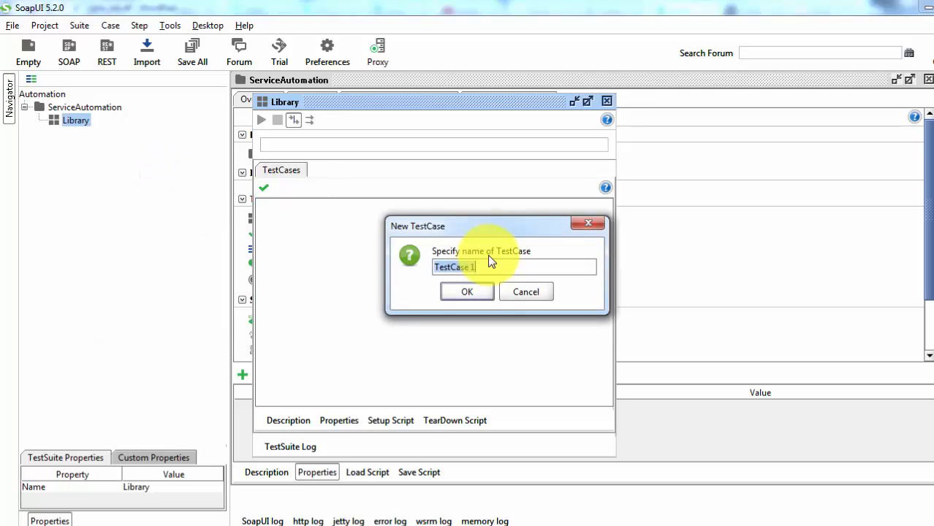
pyautogui.write('Reus')
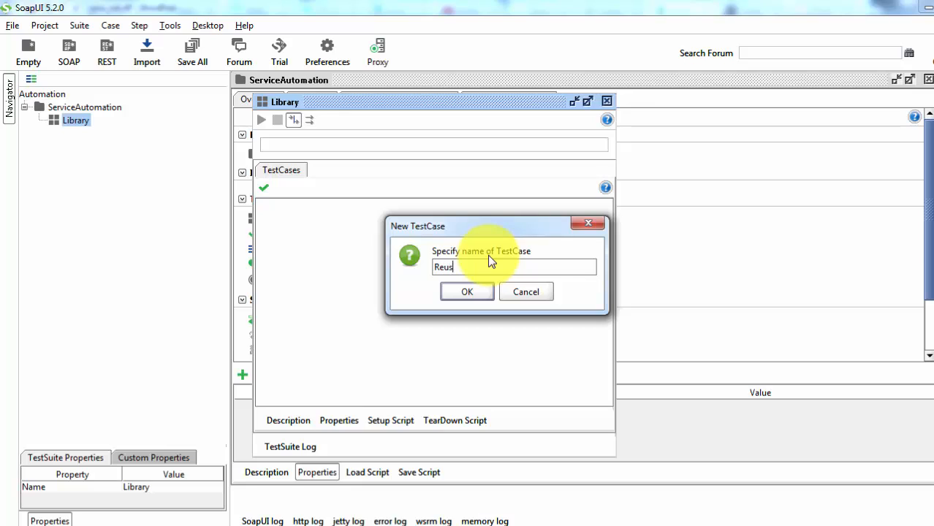
pyautogui.write('able')
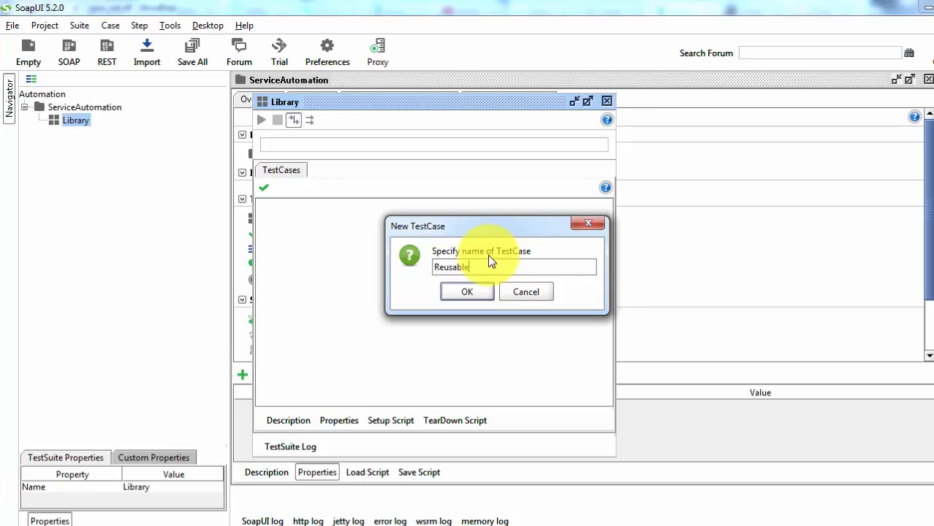
pyautogui.write('Script')
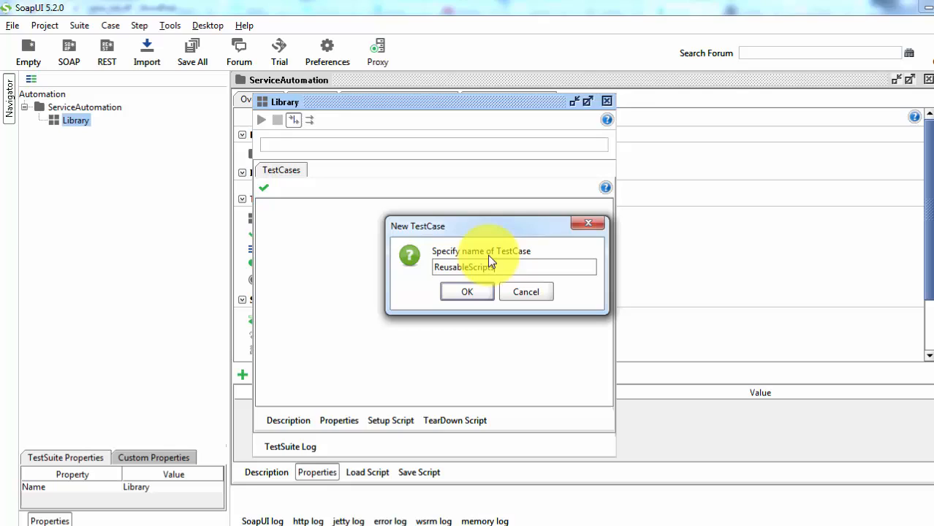
pyautogui.click(466, 291)
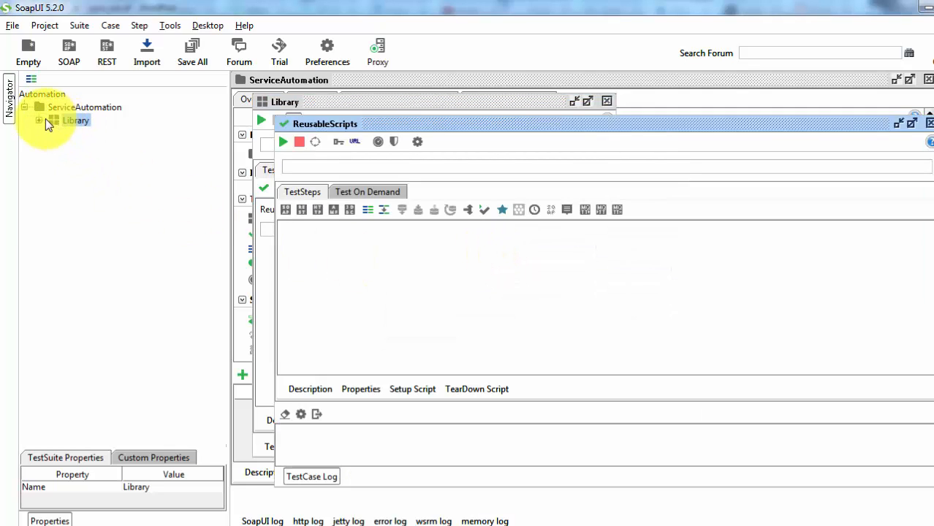
pyautogui.click(107, 133)
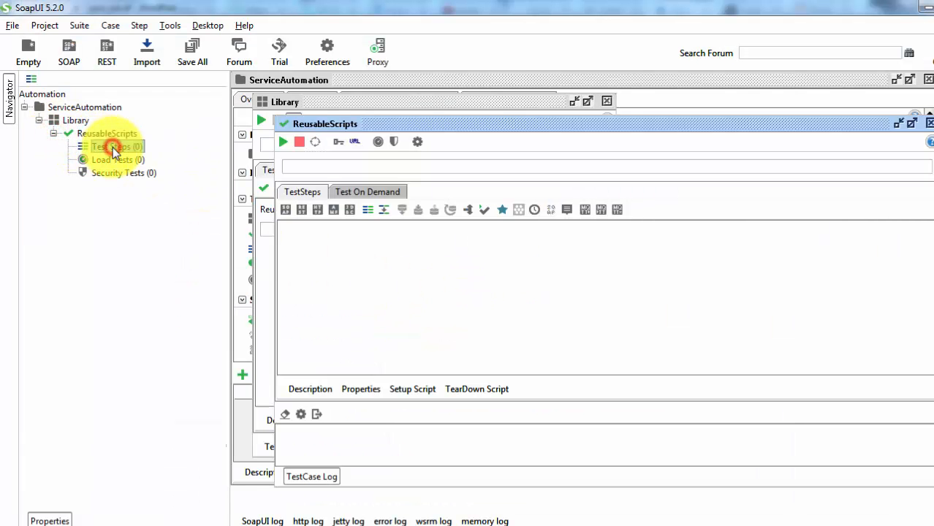
# - Add a Groovy Script step named ReusableLib under ReusableScripts' Test Steps
pyautogui.rightClick(110, 146)
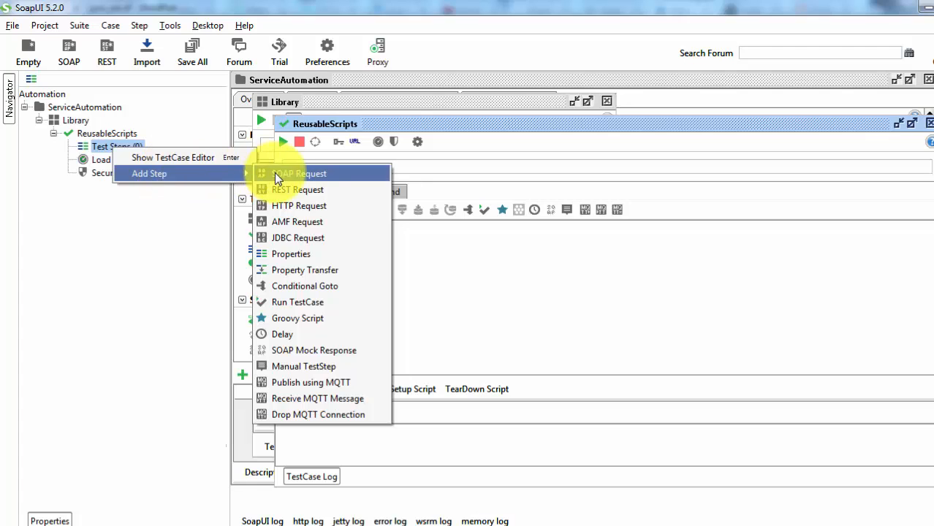
pyautogui.moveTo(277, 317)
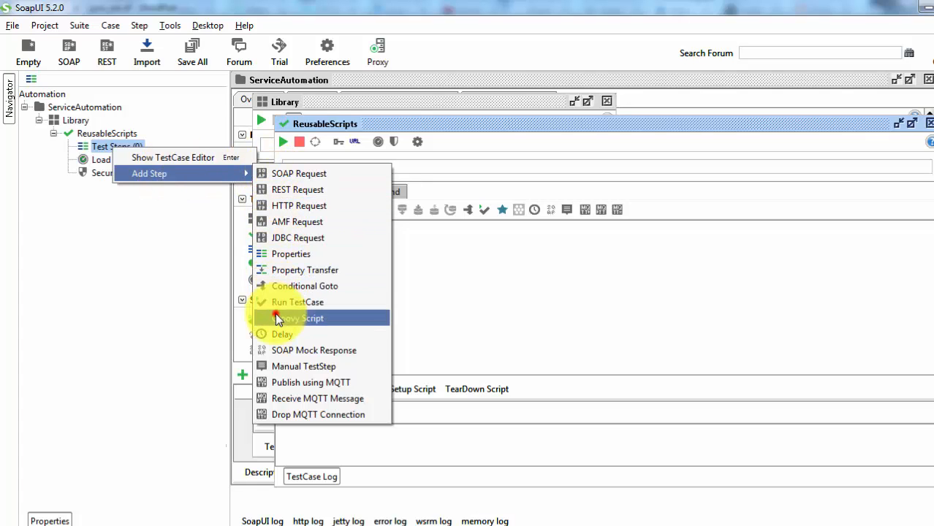
pyautogui.click(303, 318)
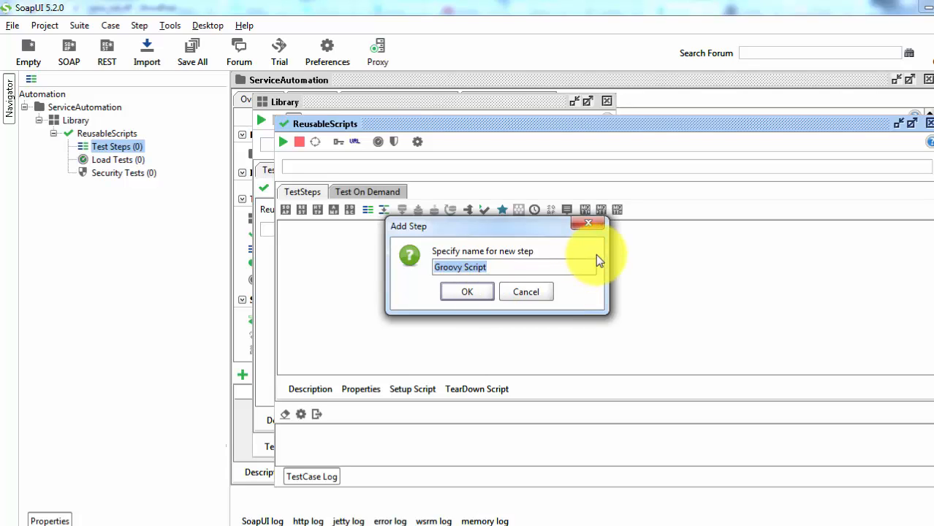
pyautogui.write('Re')
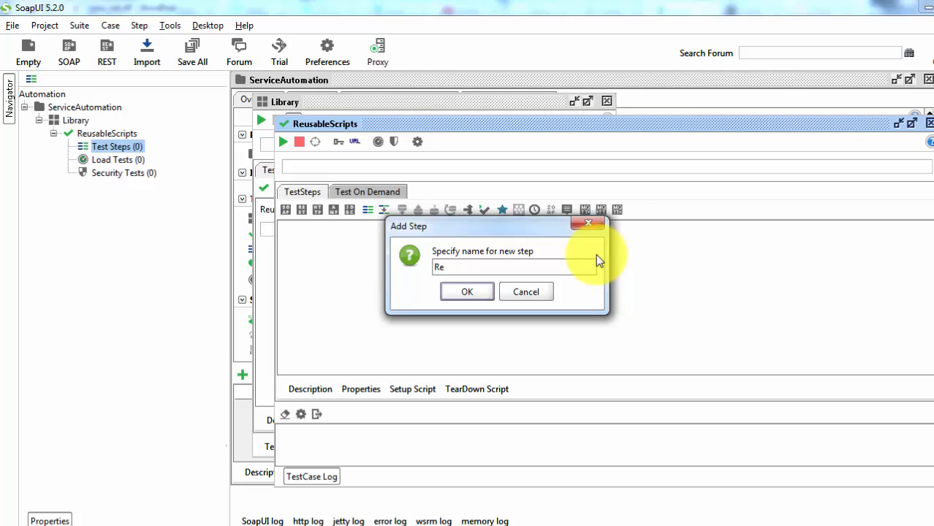
pyautogui.click(466, 291)
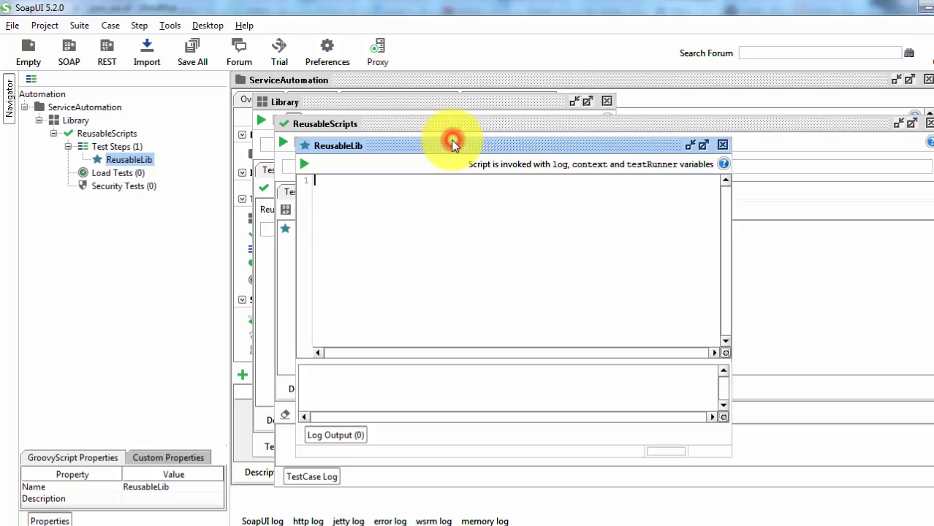
pyautogui.click(689, 145)
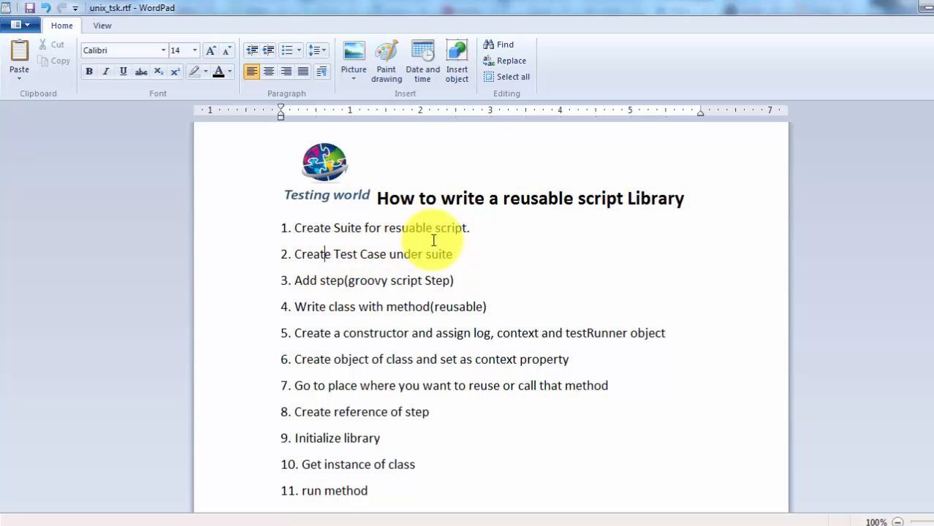
pyautogui.moveTo(446, 291)
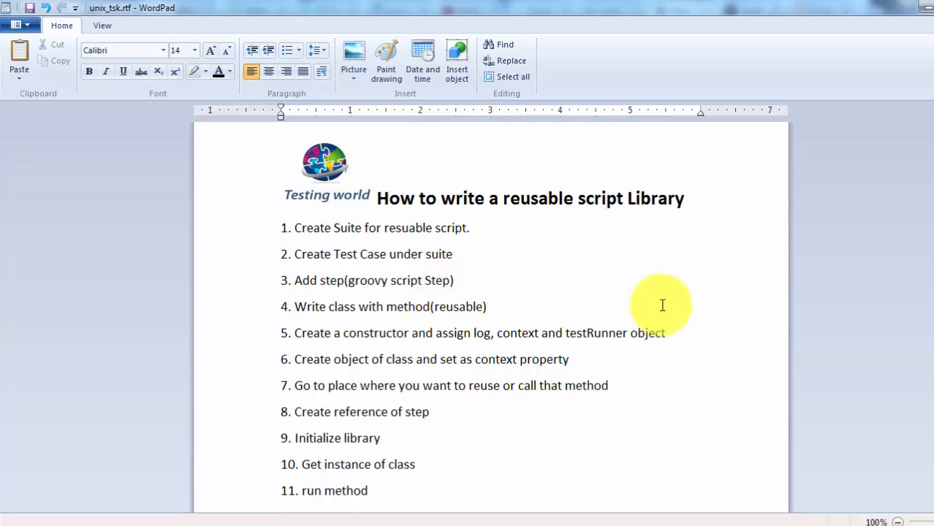
pyautogui.moveTo(502, 349)
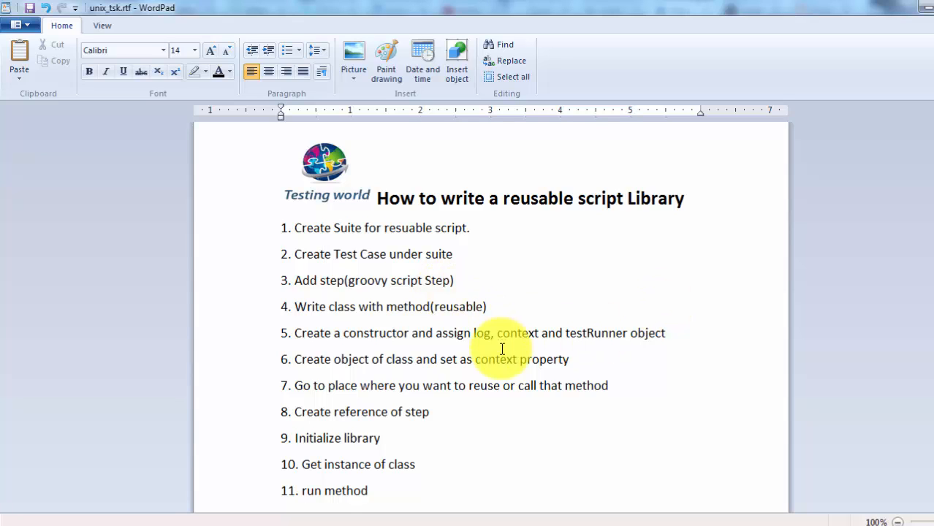